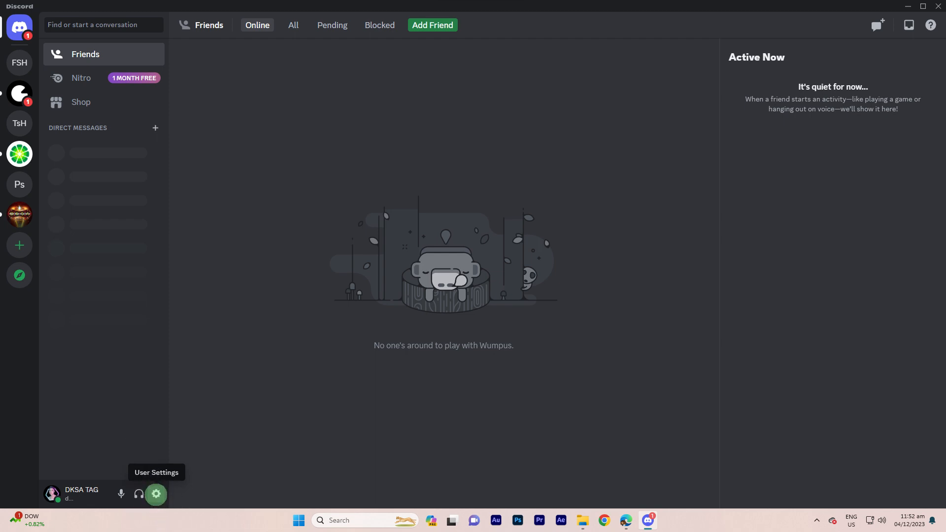
Step: Open User Settings and scroll the sidebar down toward App Settings
click(156, 494)
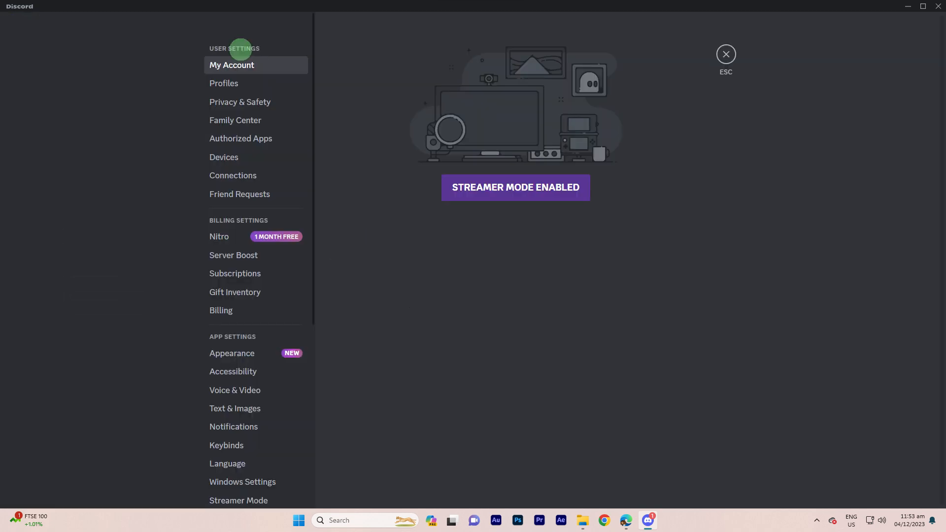
scroll(down, 3)
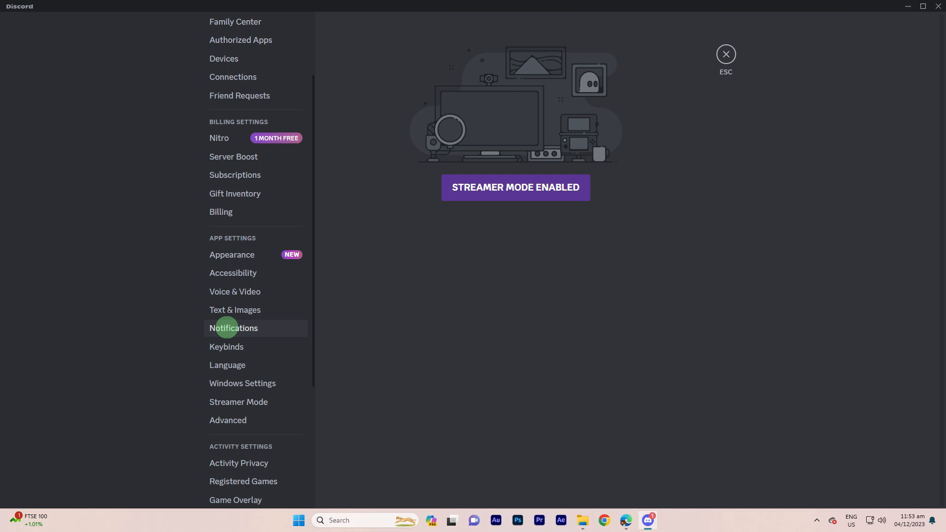
mouse_move(232, 328)
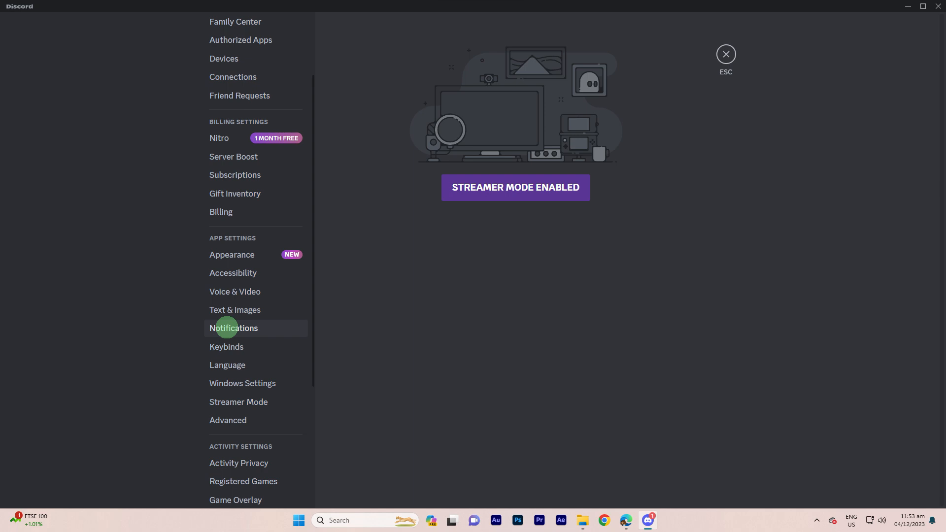
Step: Open Notifications under App Settings and scroll down to the Sounds section
click(234, 328)
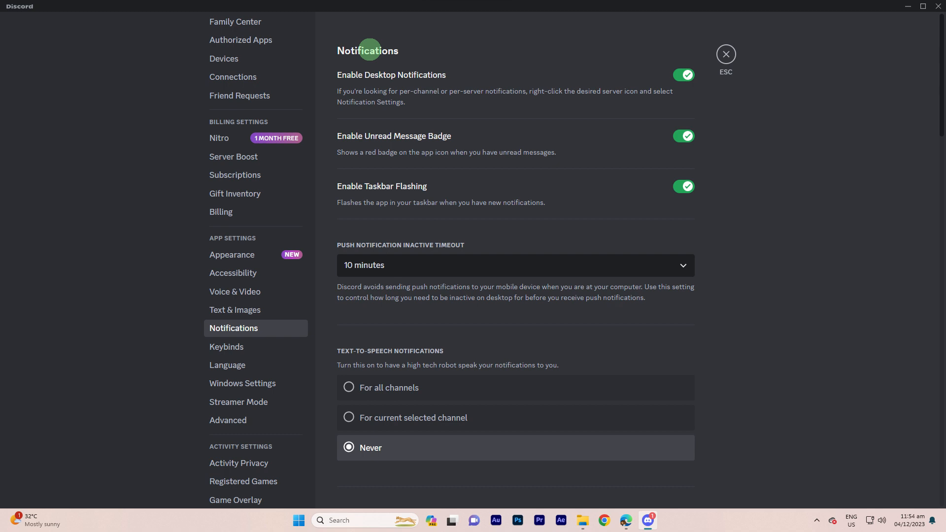
scroll(down, 3)
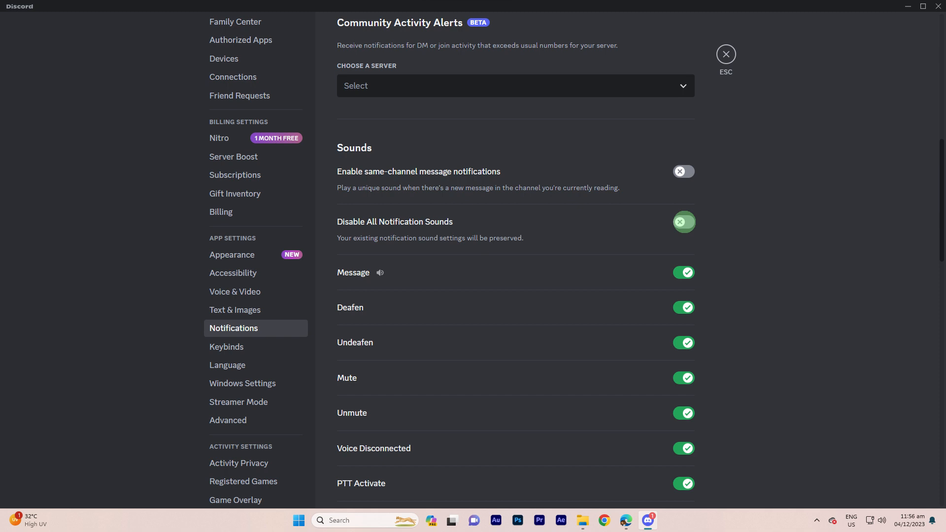
Step: Switch off the Message sound toggle, keeping Deafen and Mute sounds enabled
click(683, 221)
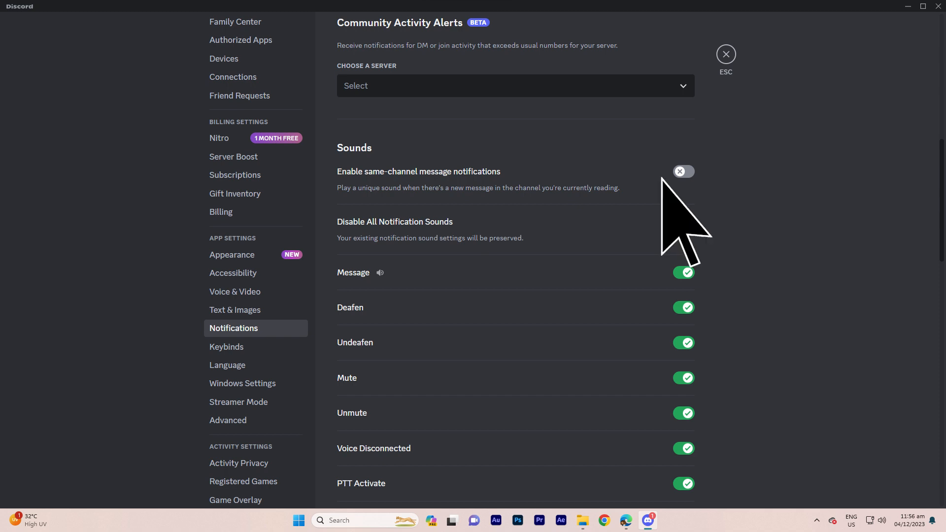
scroll(down, 3)
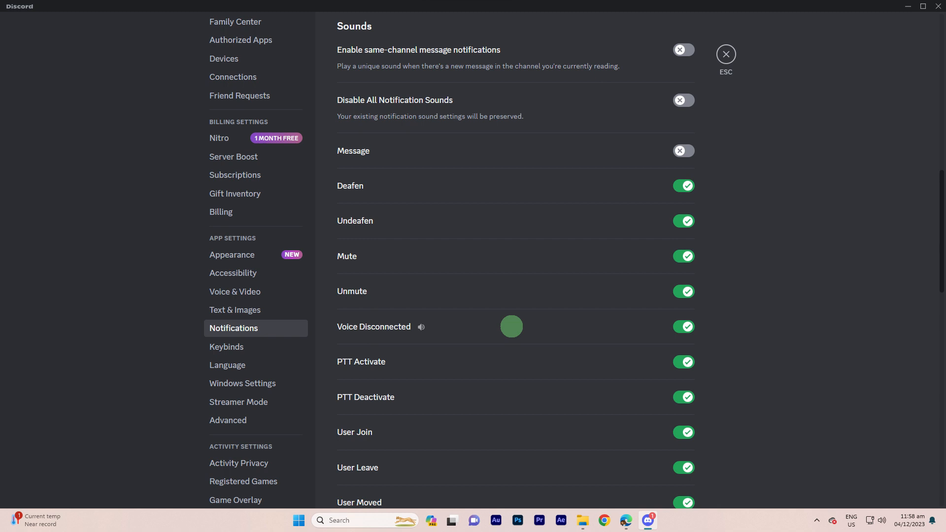
scroll(down, 3)
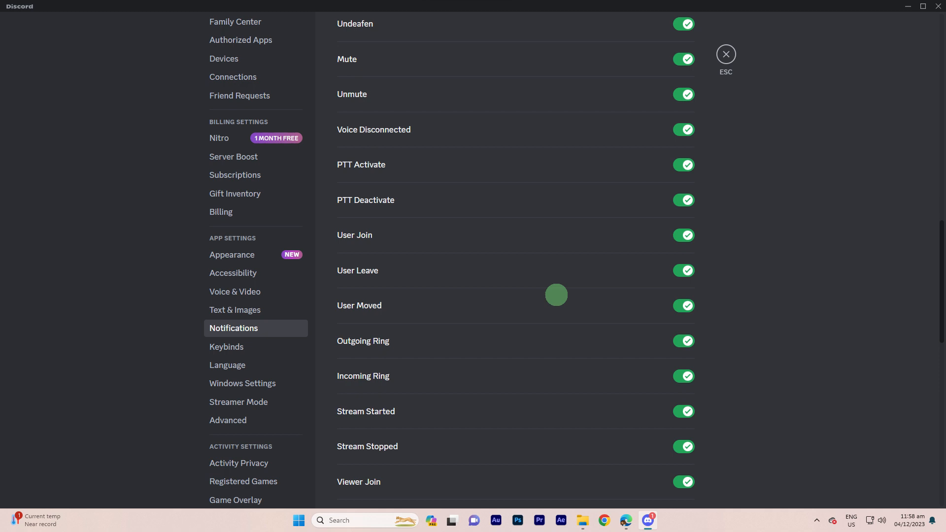
scroll(down, 3)
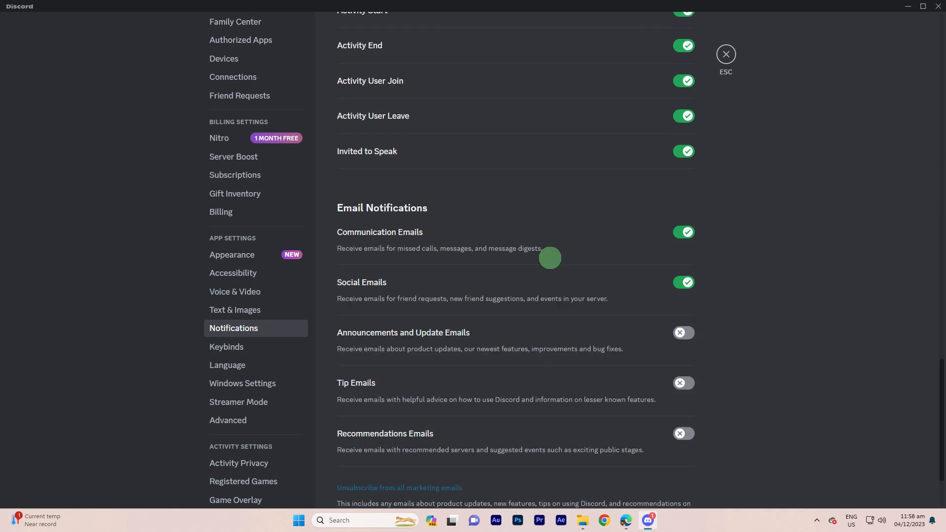